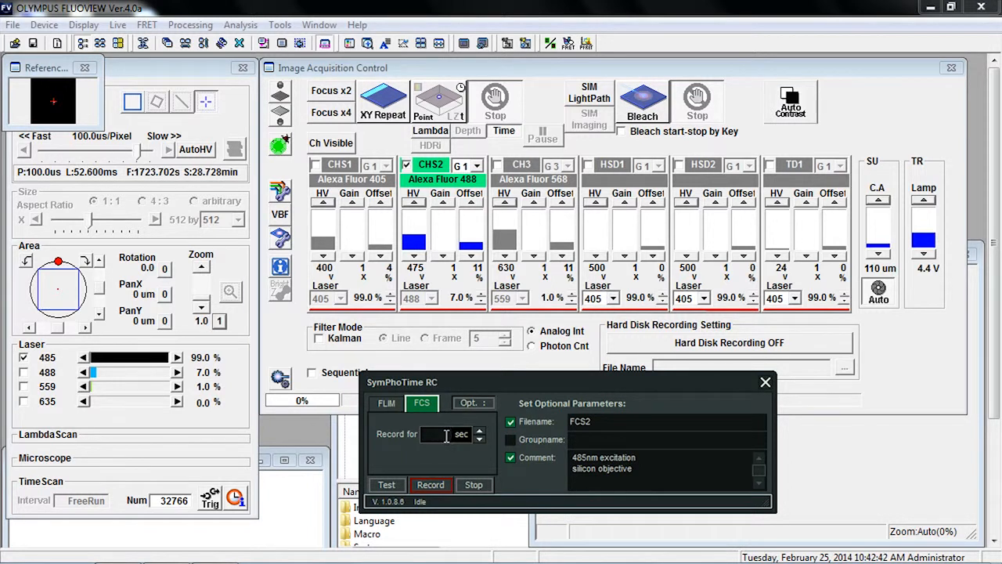
# Step: Enter 30 seconds as the FCS recording duration for FCS2
pyautogui.write('30')
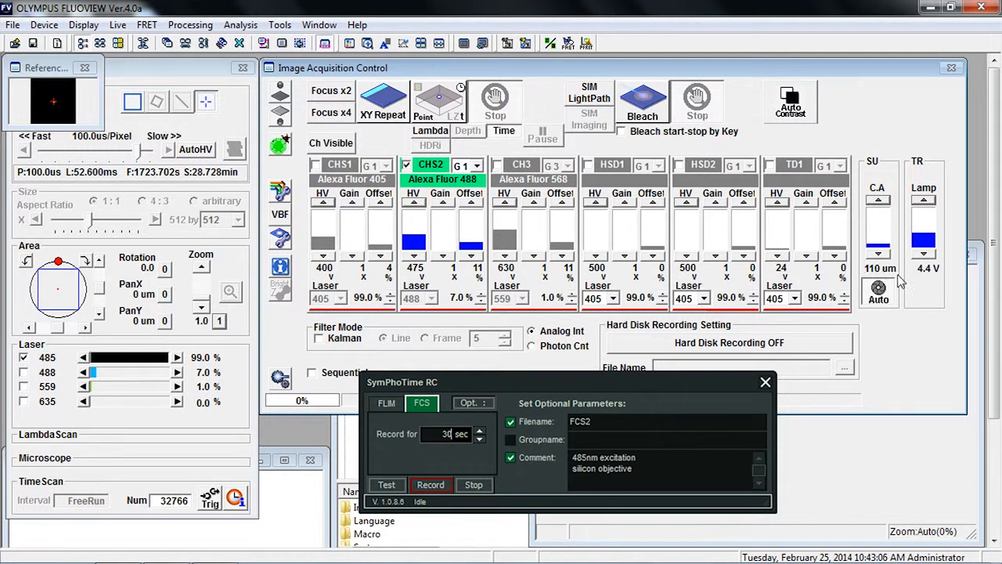
pyautogui.moveTo(896, 281)
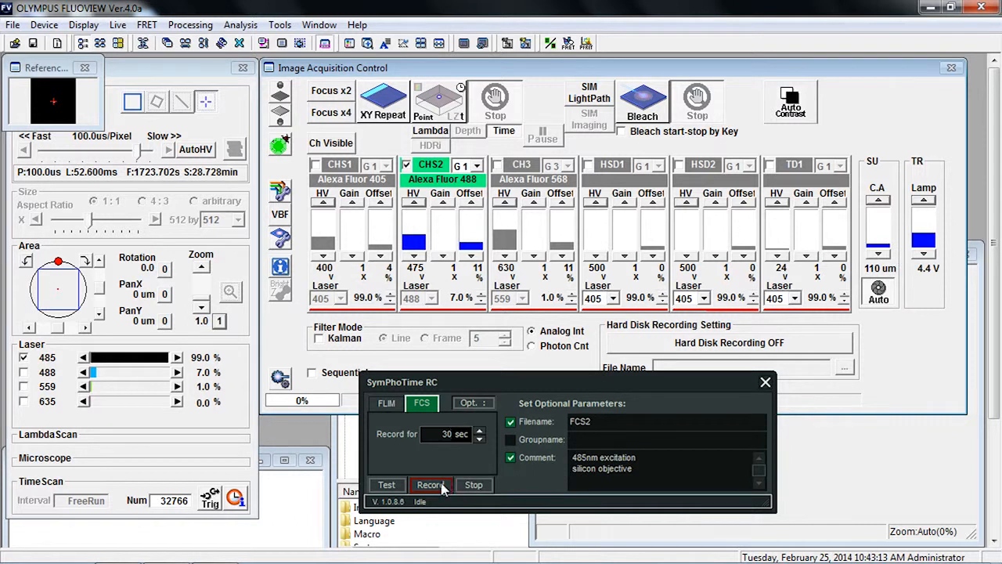
pyautogui.moveTo(442, 106)
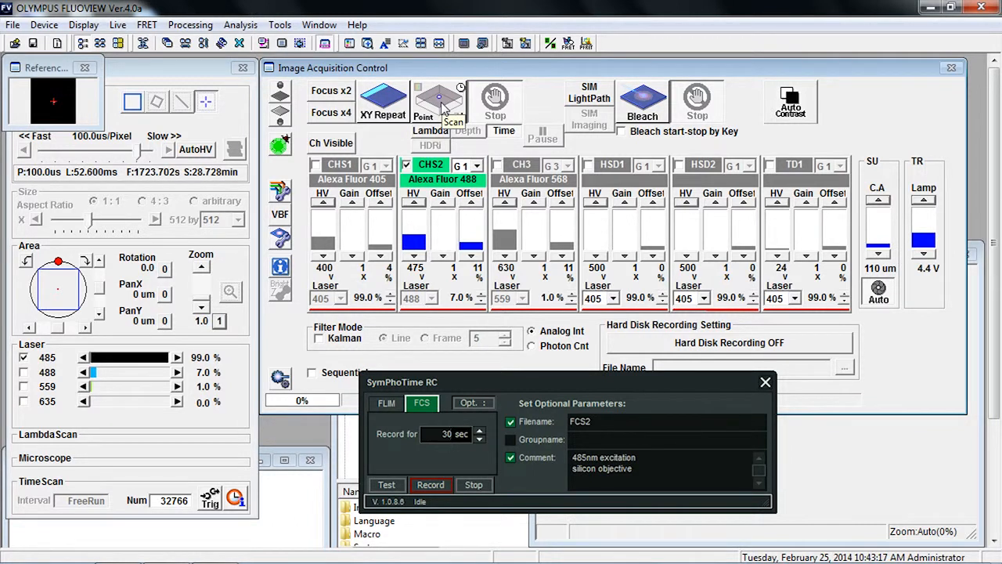
# Step: Start the point scan so the 30-second FCS2 recording begins
pyautogui.click(493, 102)
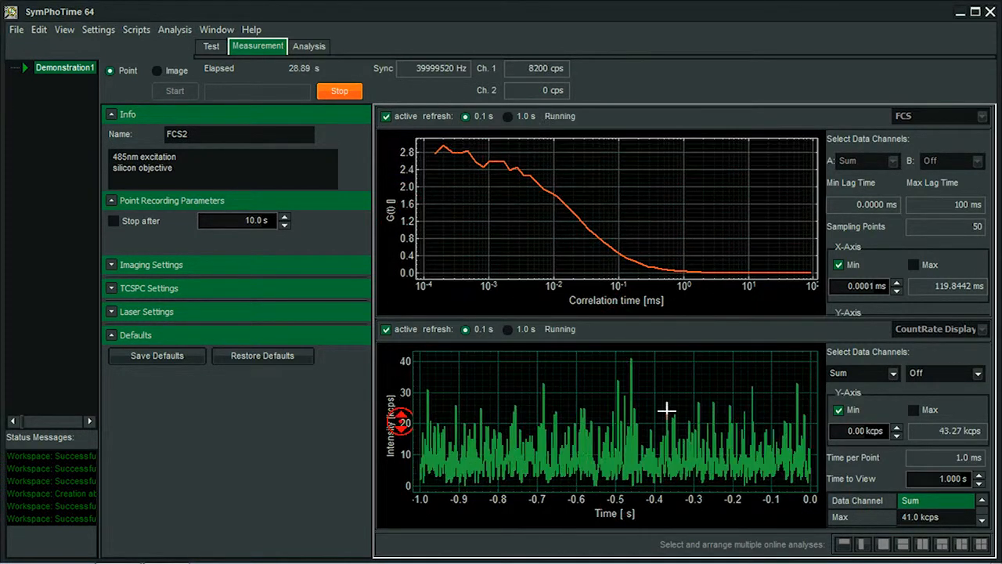
# Step: Let the FCS2 correlation curve and count-rate trace build until the recording finishes
pyautogui.click(339, 91)
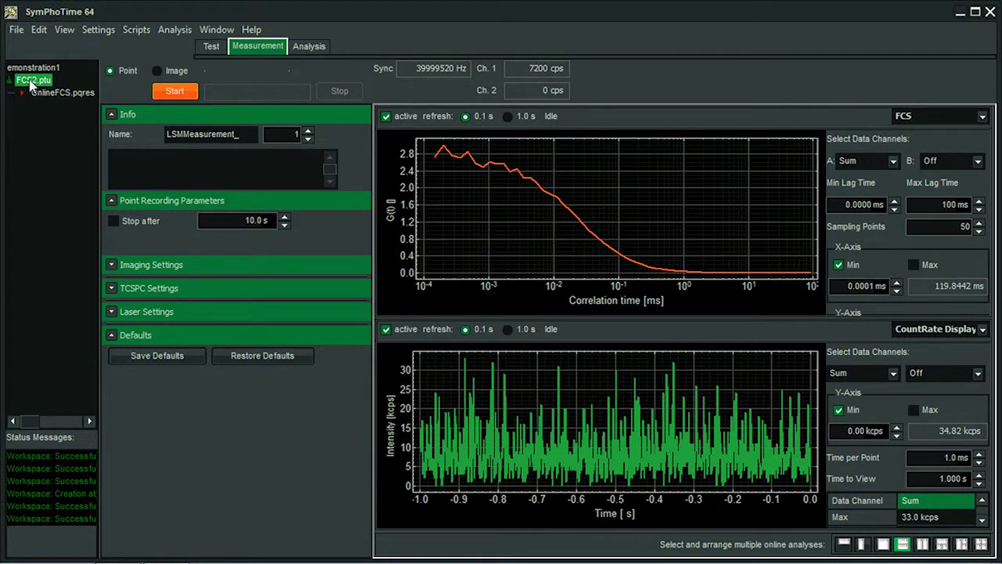
# Step: Select FCS2.ptu under the Demonstration1 workspace
pyautogui.click(62, 93)
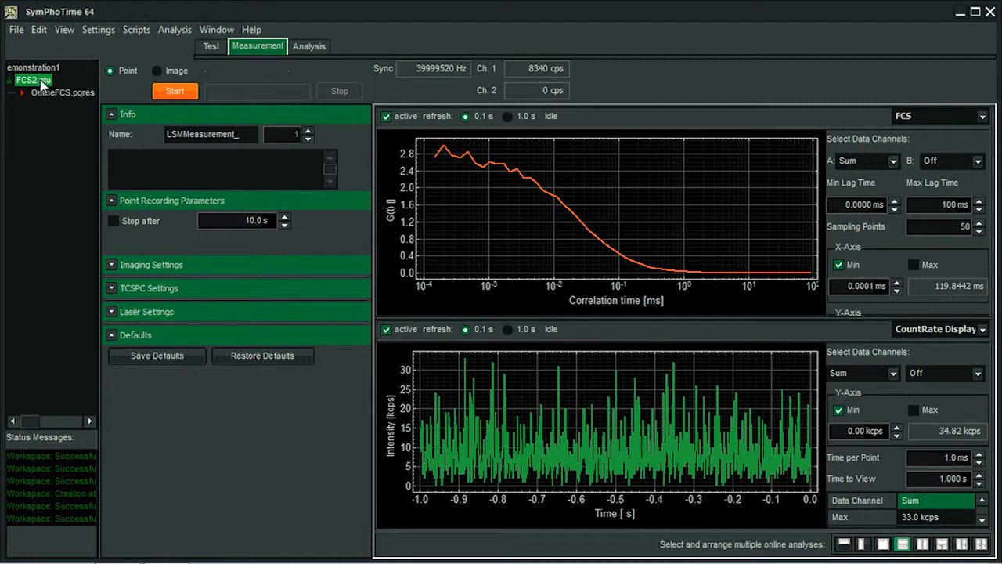
# Step: Show the Analysis tab with the FCS analysis scripts for FCS2.ptu
pyautogui.click(309, 45)
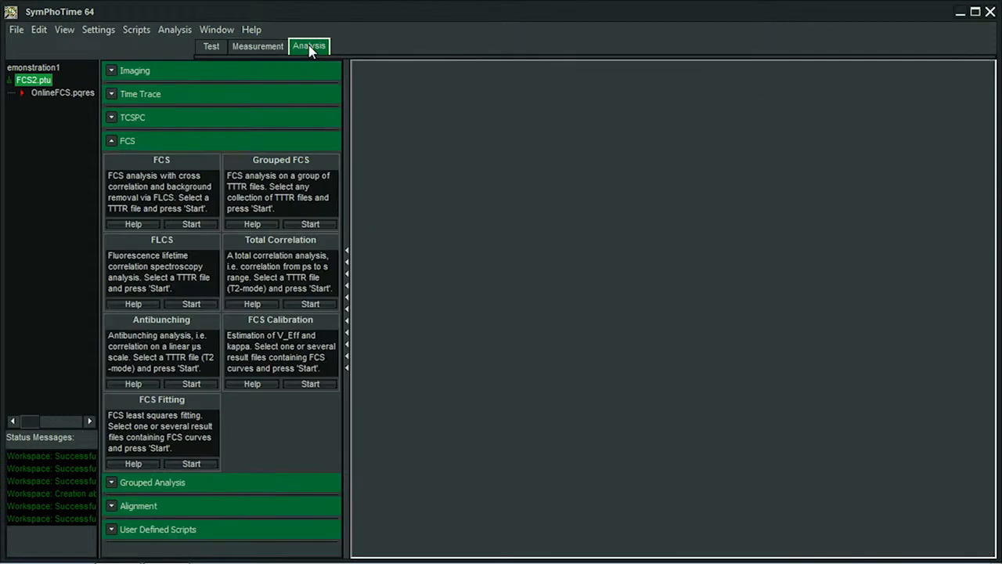
pyautogui.moveTo(213, 192)
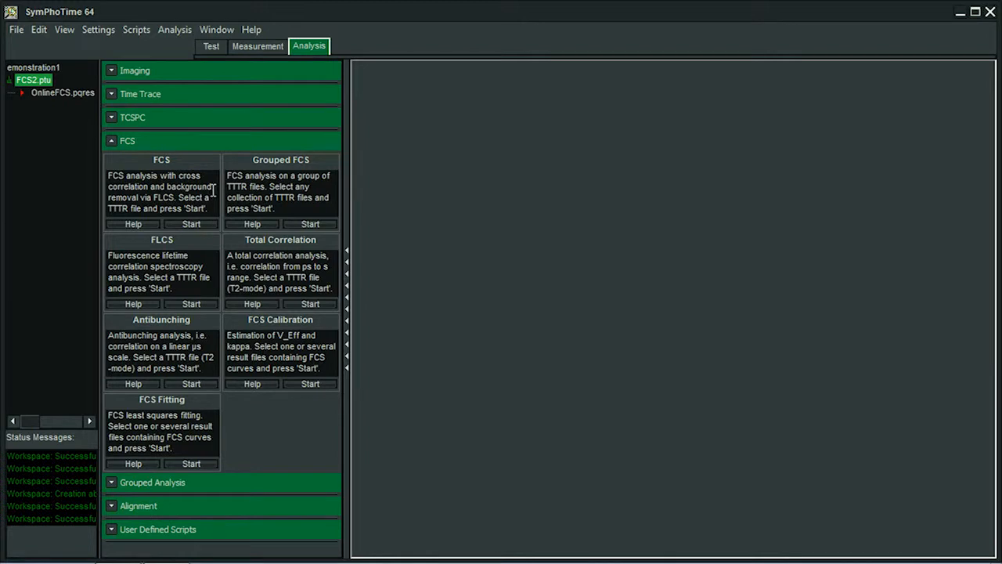